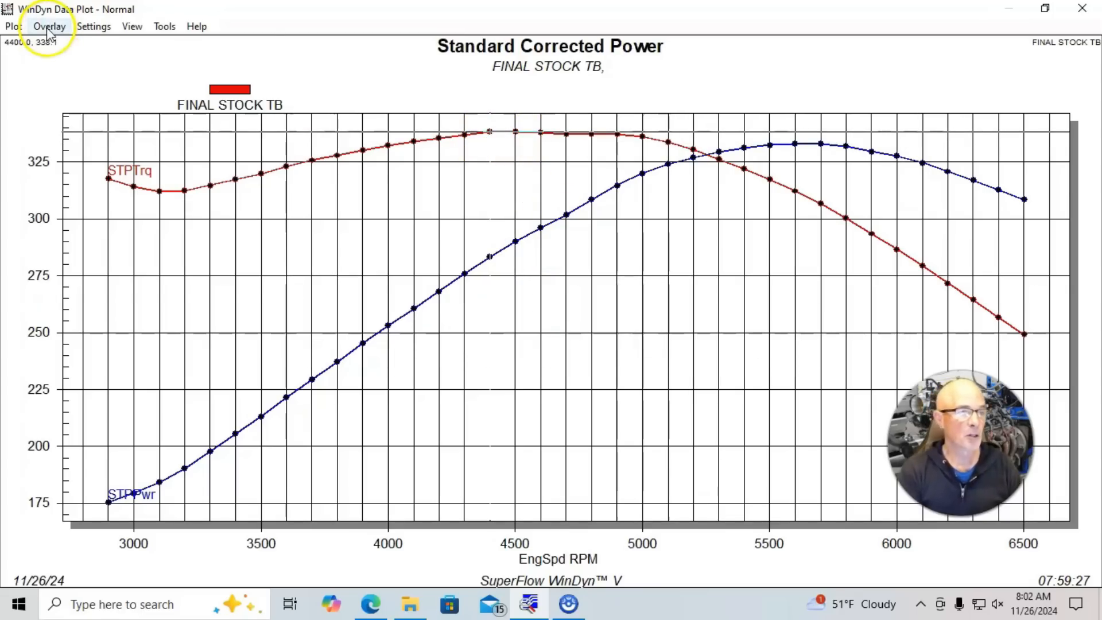
Overlay the FINAL 92 FAST TB WITH ADAPTER run on the FINAL STOCK TB curves
left_click(49, 26)
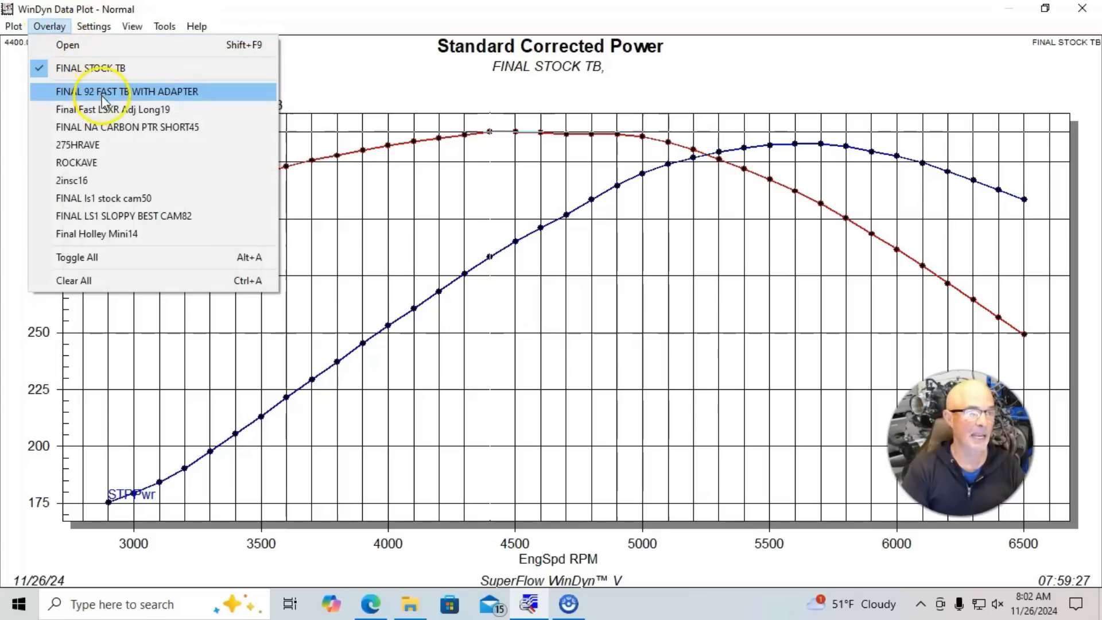
left_click(125, 92)
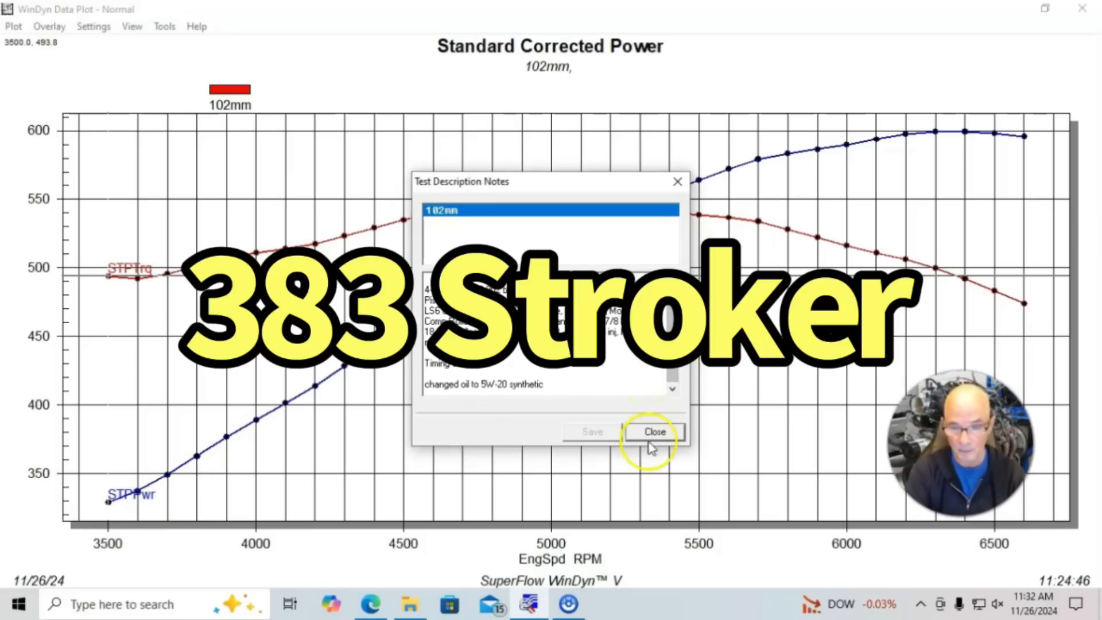
Dismiss the 102mm run's Test Description Notes dialog
left_click(653, 430)
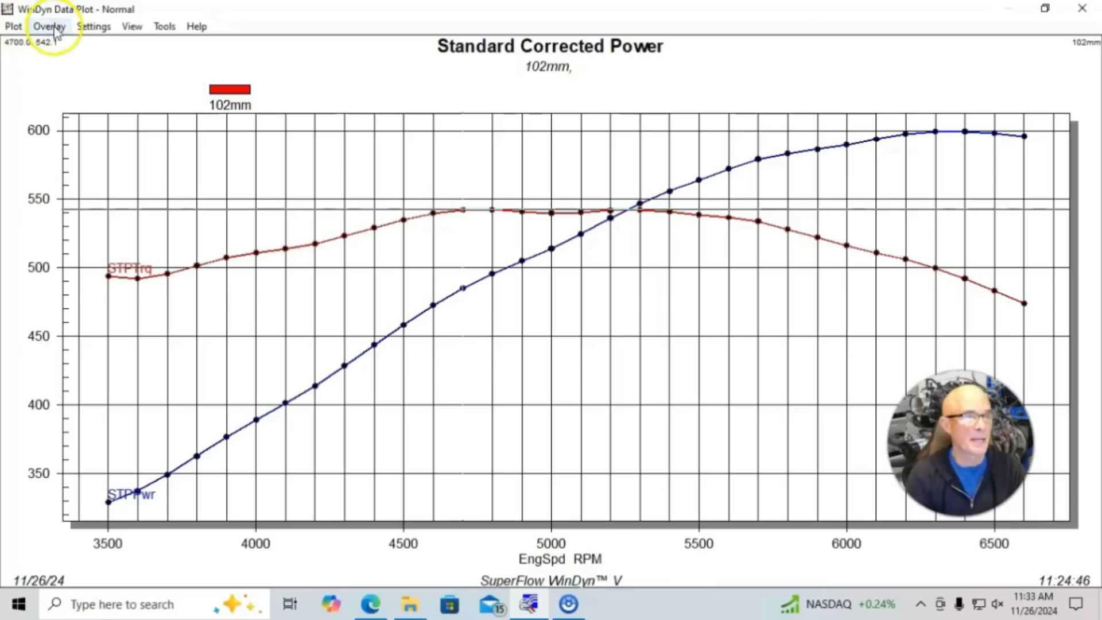
Overlay the RAD ENTRY run on the 102mm stroker power and torque curves
left_click(49, 26)
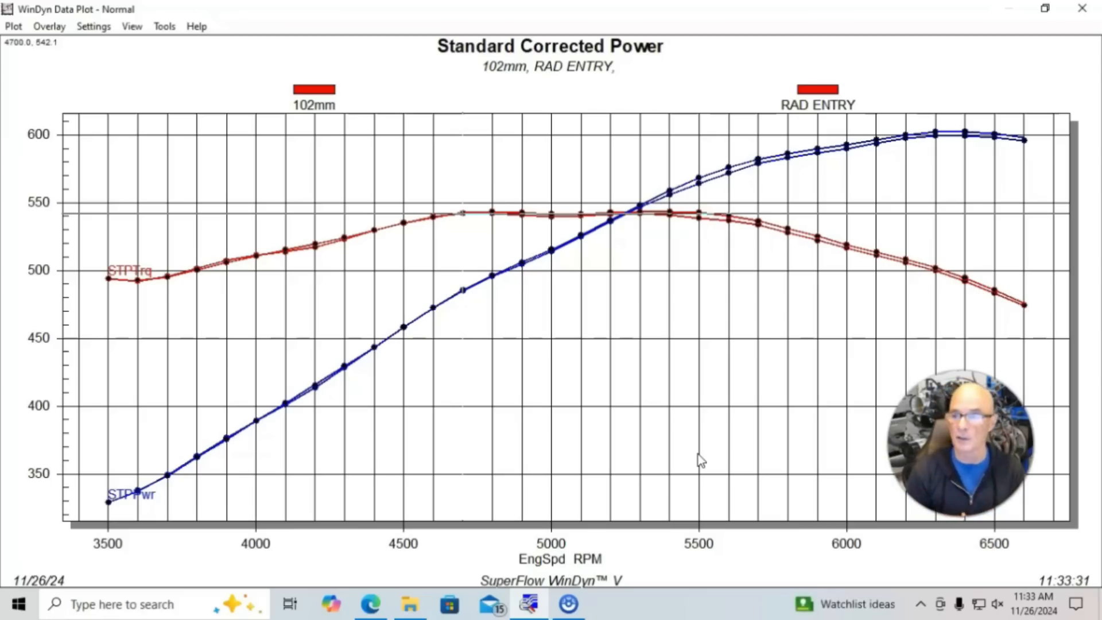
mouse_move(966, 133)
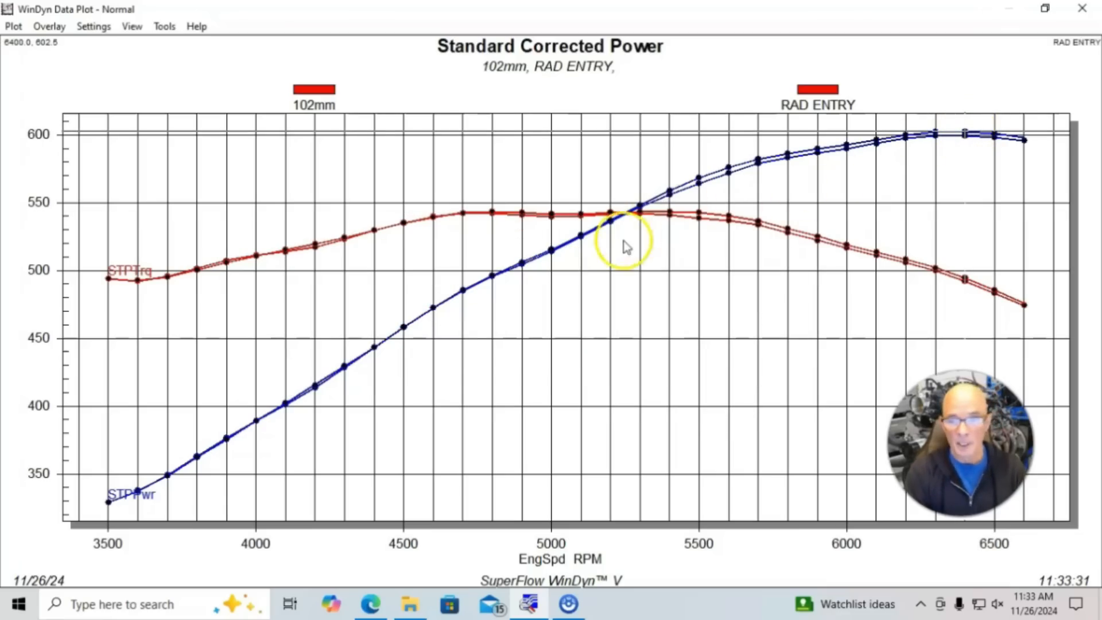
mouse_move(695, 215)
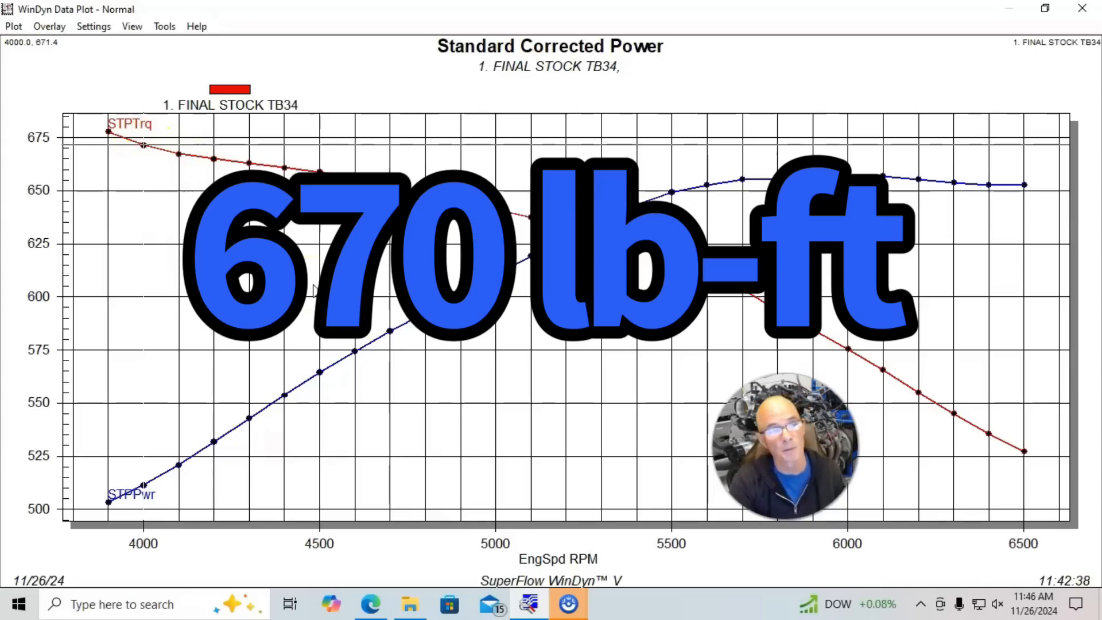
Bring up the run list to compare FINAL NEW 102 TB32 with FINAL STOCK TB34
left_click(49, 27)
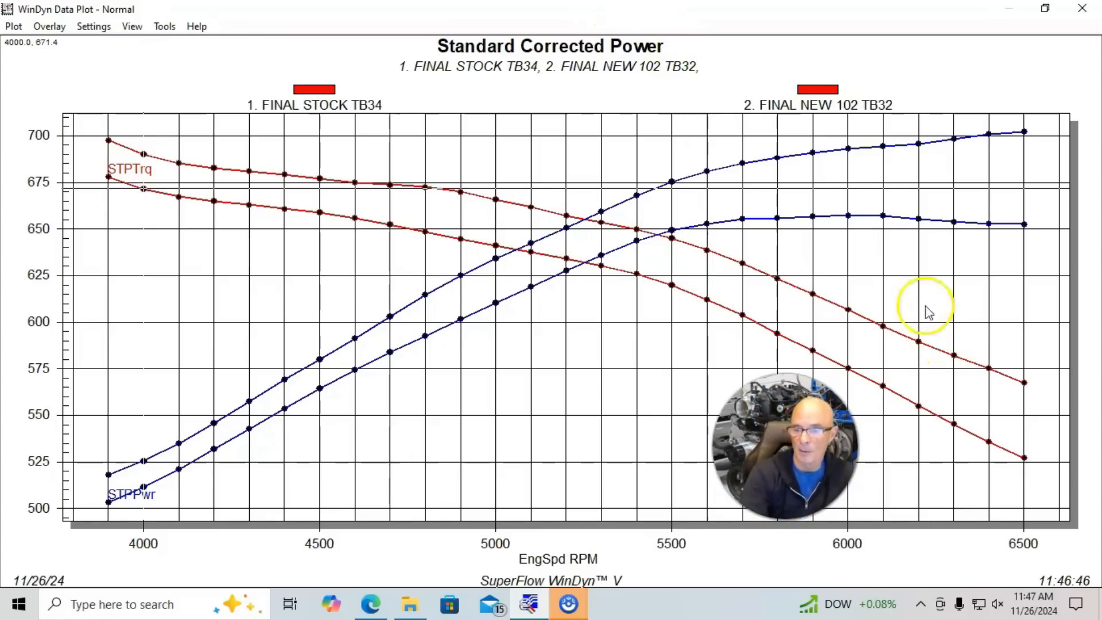
mouse_move(924, 294)
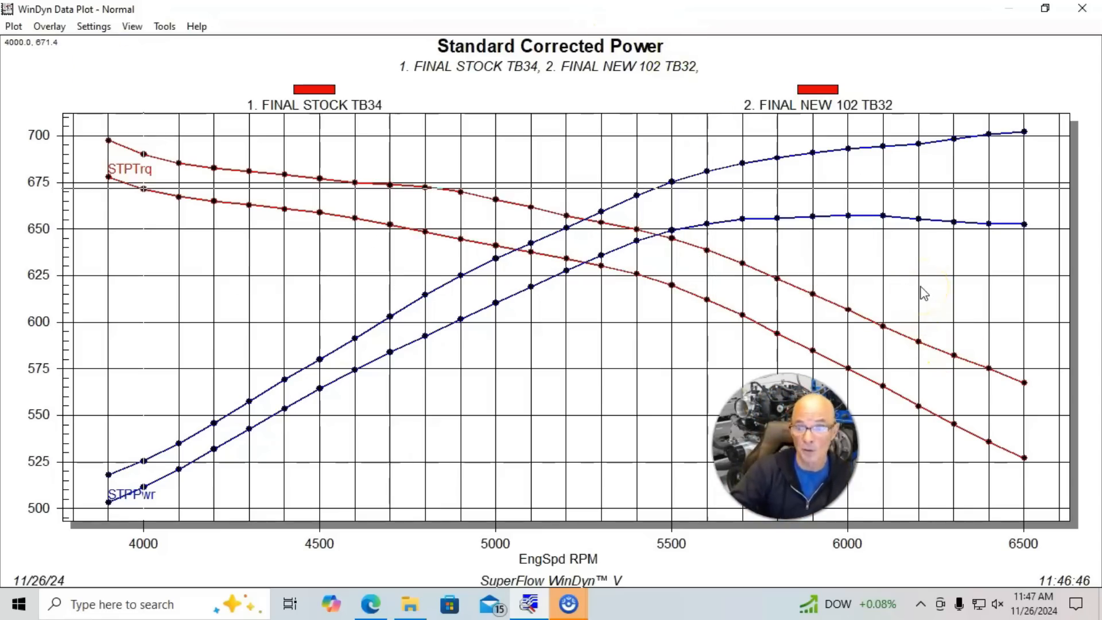